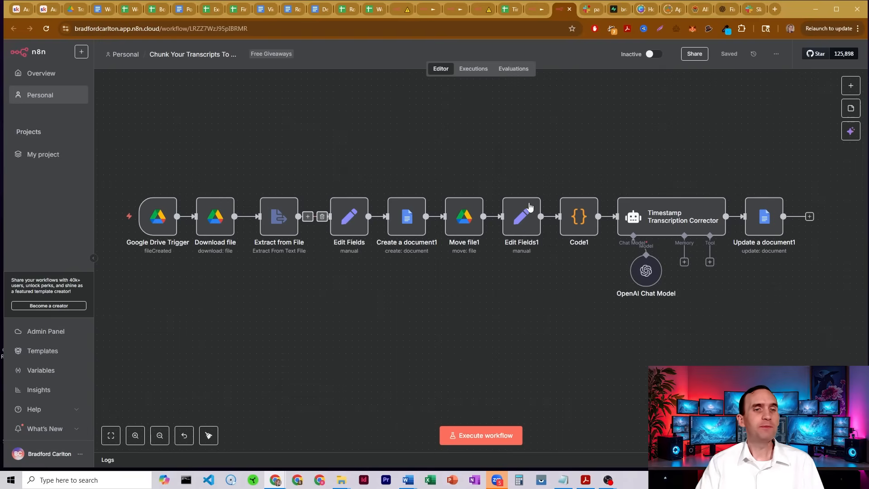
{"action": "mouse_move", "coordinate": [474, 165]}
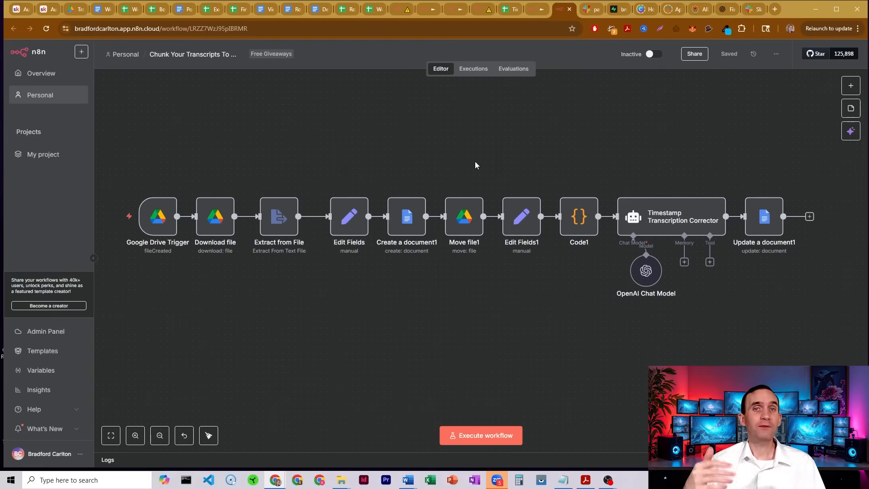
Preview the raw Keyword Monitor Bot .txt transcript in Drive and scroll its timestamped lines.
{"action": "left_click", "coordinate": [72, 10]}
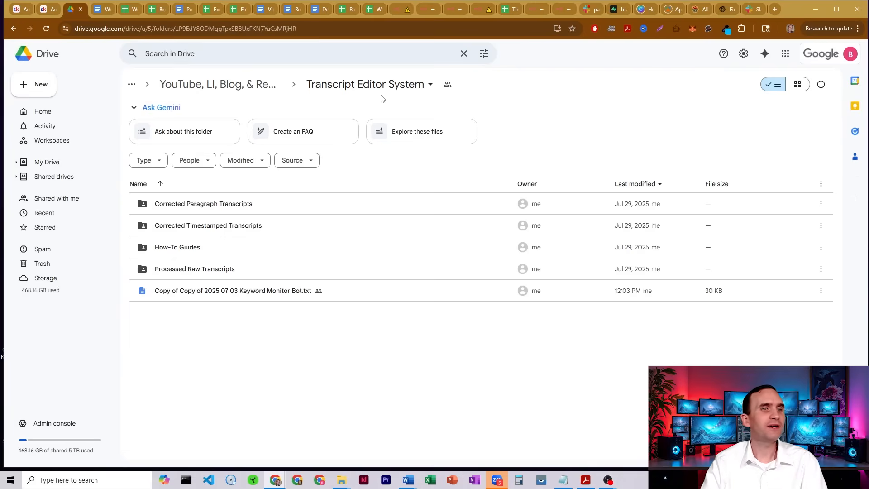
{"action": "left_click", "coordinate": [233, 291]}
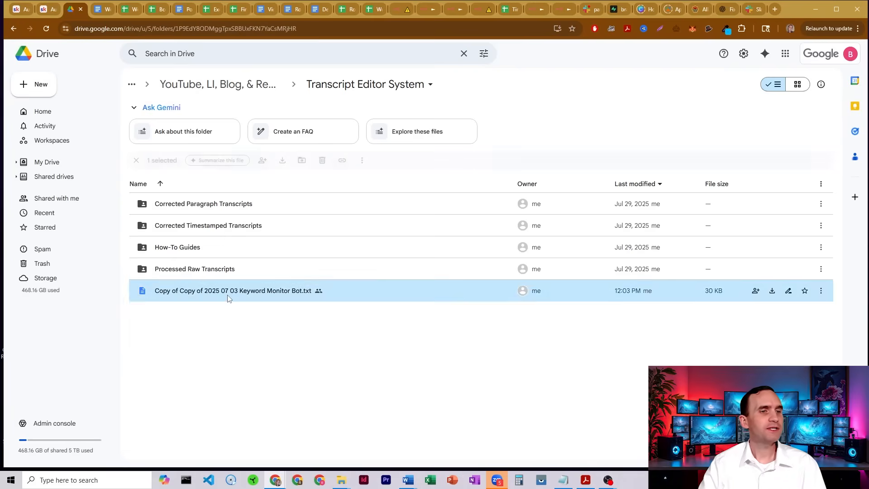
{"action": "double_click", "coordinate": [233, 290]}
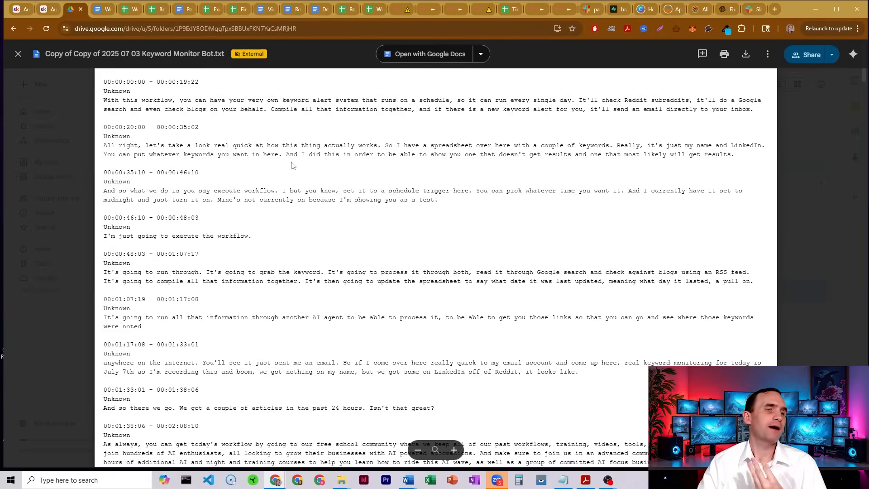
{"action": "mouse_move", "coordinate": [348, 207]}
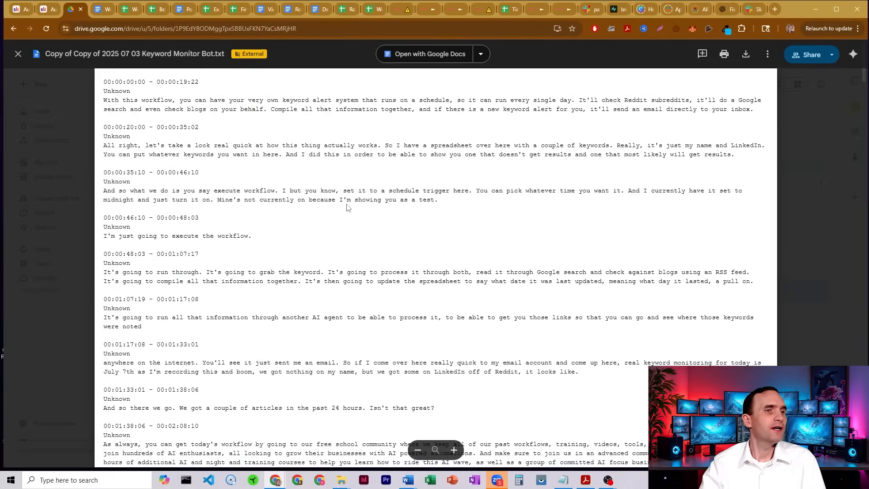
{"action": "scroll", "scroll_direction": "down", "scroll_amount": 3}
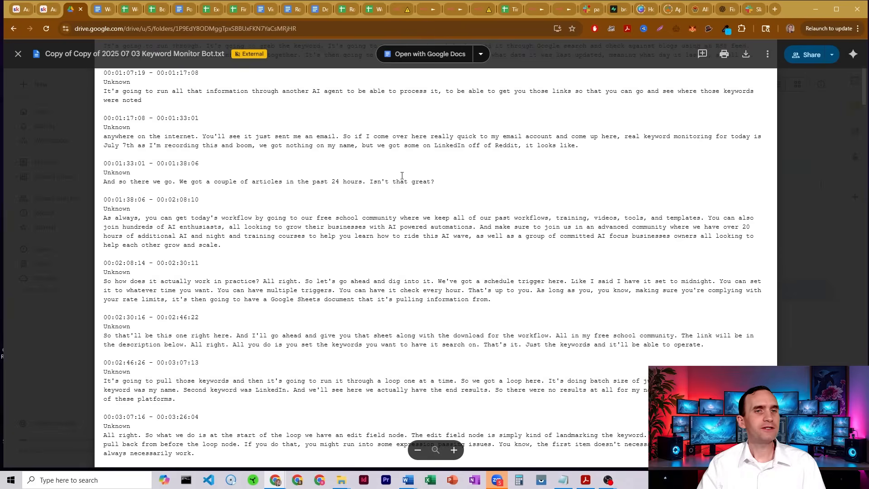
{"action": "scroll", "scroll_direction": "down", "scroll_amount": 3}
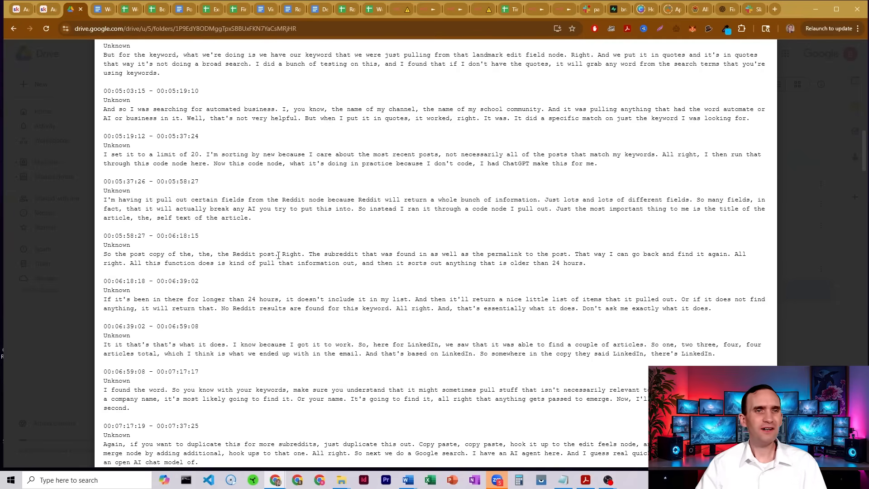
{"action": "scroll", "scroll_direction": "down", "scroll_amount": 3}
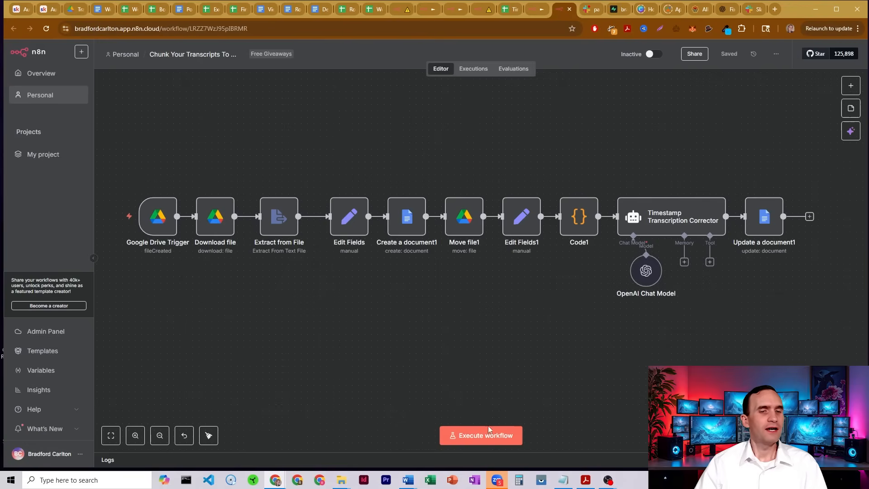
Execute the whole workflow until Code1 finishes and the corrector agent processes 2 items.
{"action": "left_click", "coordinate": [479, 435]}
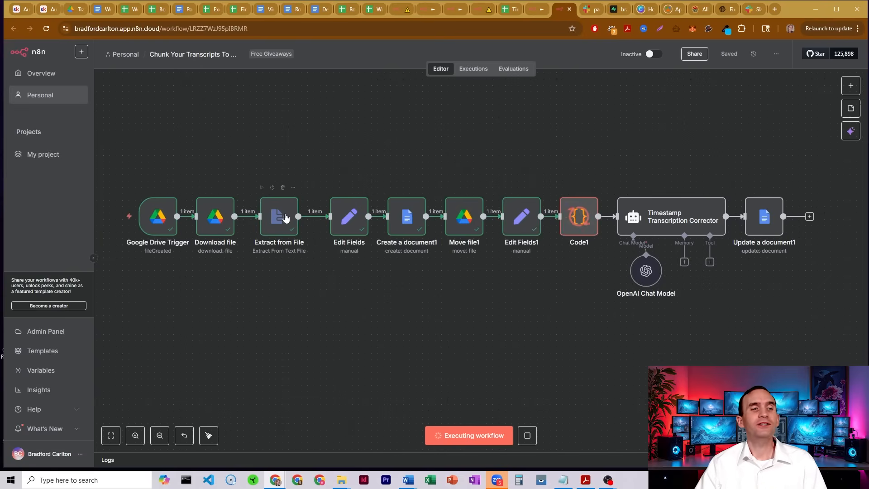
{"action": "double_click", "coordinate": [278, 217]}
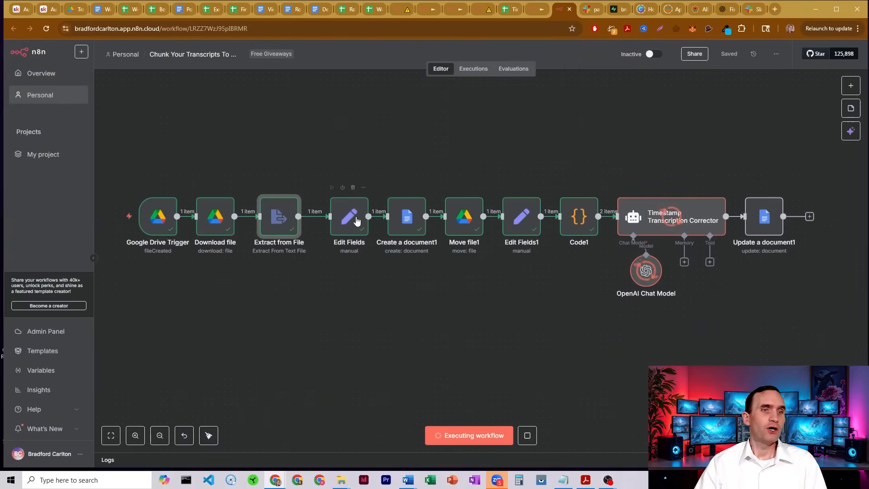
Inspect Edit Fields' name and body, mapped from the file name and extracted text.
{"action": "double_click", "coordinate": [349, 217]}
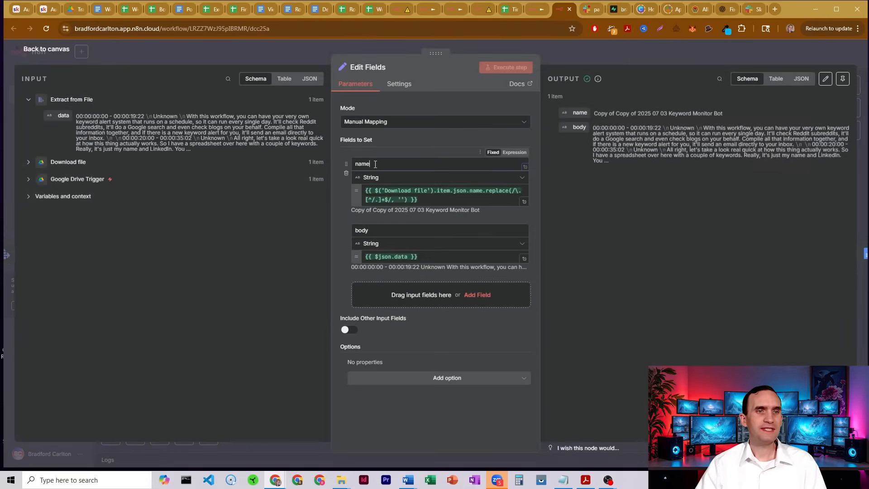
{"action": "double_click", "coordinate": [361, 164]}
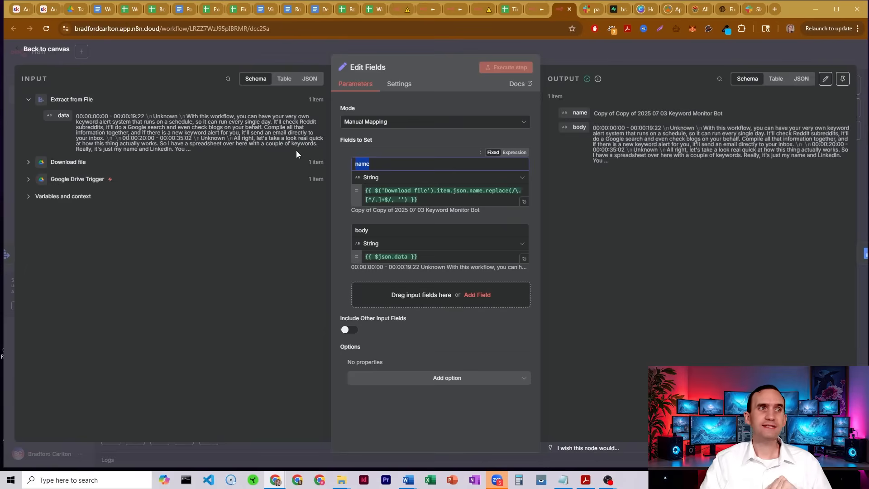
{"action": "left_click", "coordinate": [72, 9]}
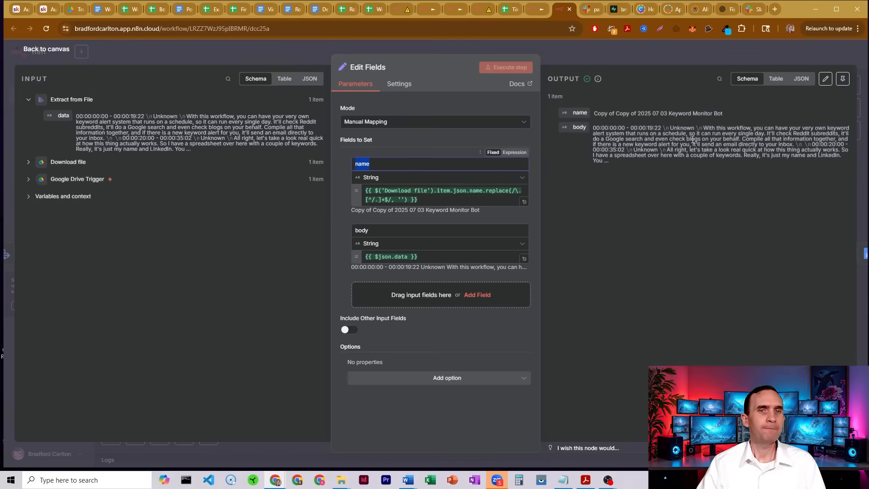
View Code1's chunking code, then switch to the Website Content Reader Google Doc.
{"action": "left_click", "coordinate": [46, 49]}
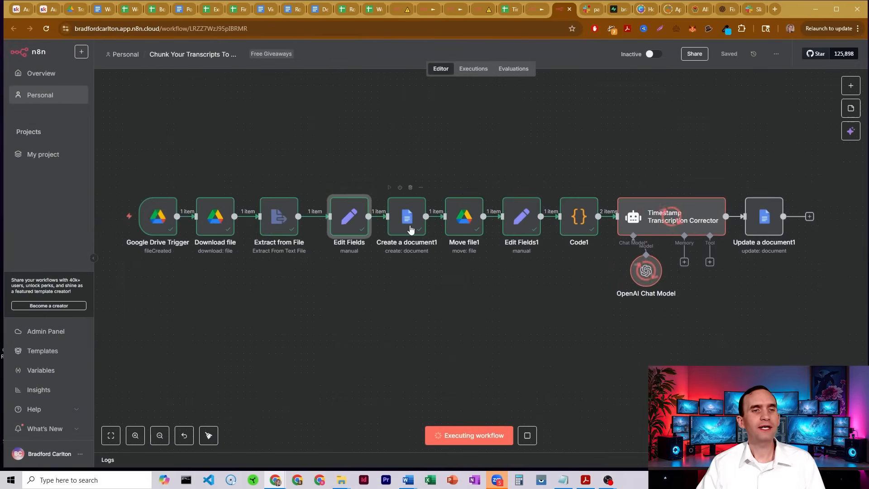
{"action": "mouse_move", "coordinate": [414, 216]}
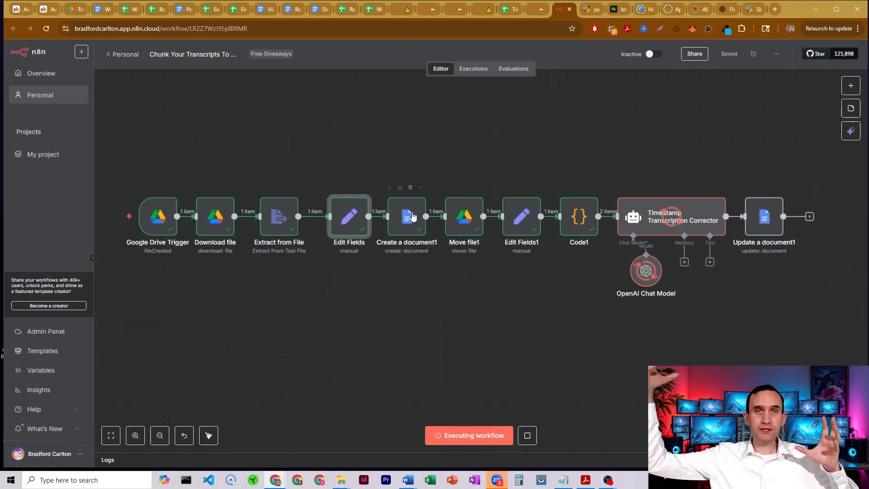
{"action": "mouse_move", "coordinate": [407, 220]}
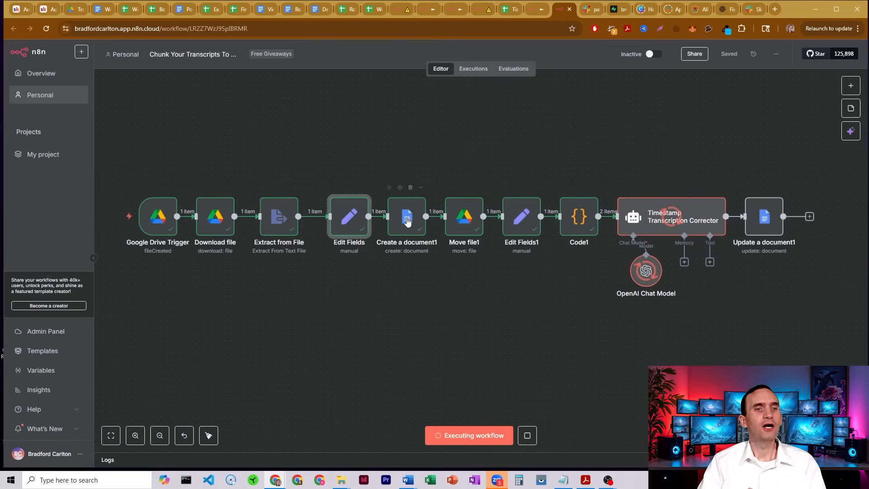
{"action": "mouse_move", "coordinate": [463, 227]}
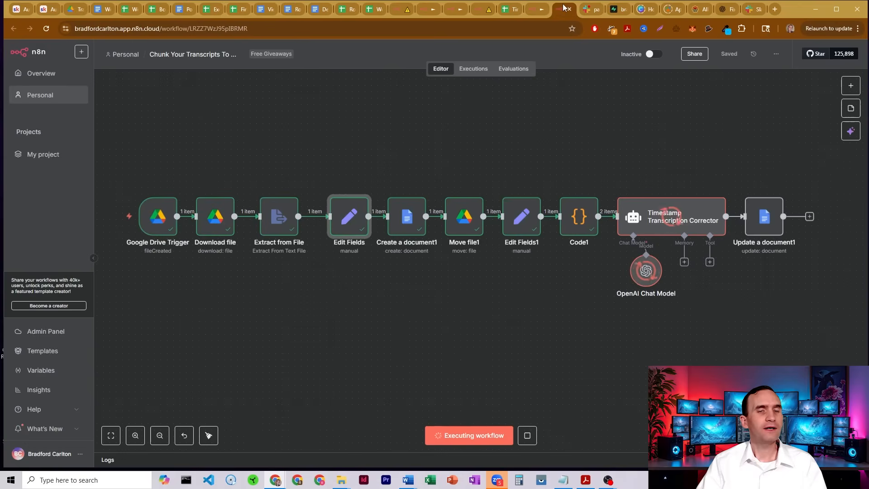
{"action": "double_click", "coordinate": [521, 216]}
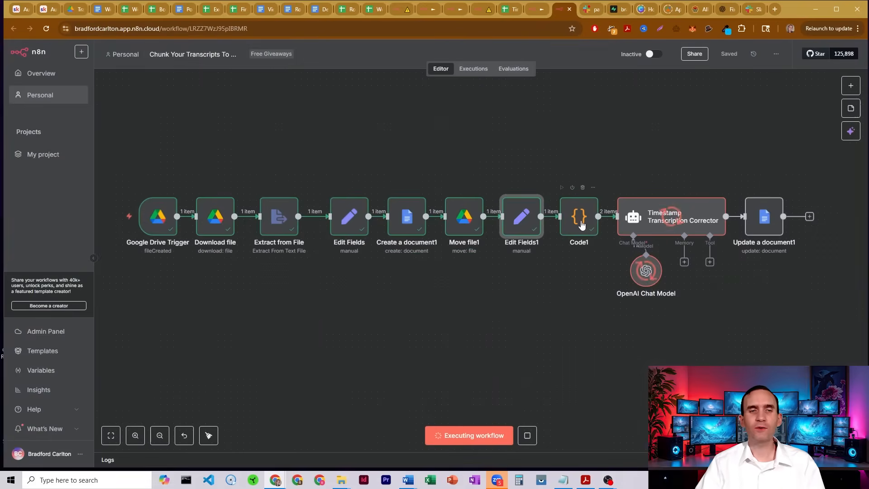
{"action": "double_click", "coordinate": [579, 217]}
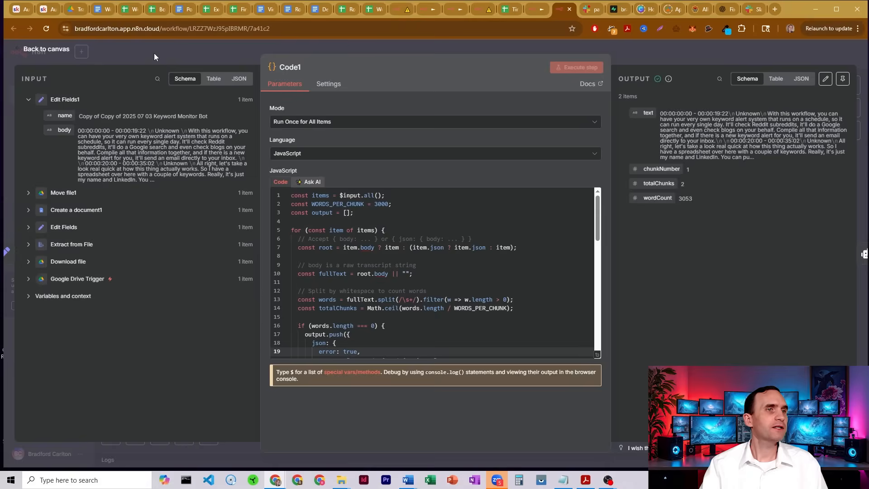
{"action": "left_click", "coordinate": [77, 9]}
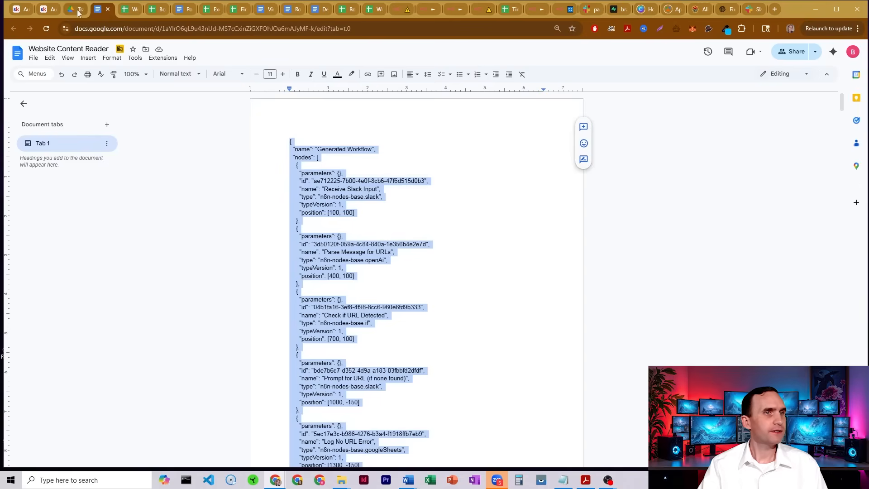
Return to n8n's Code1 node, whose output shows 2 chunks, the first 3053 words.
{"action": "left_click", "coordinate": [75, 9]}
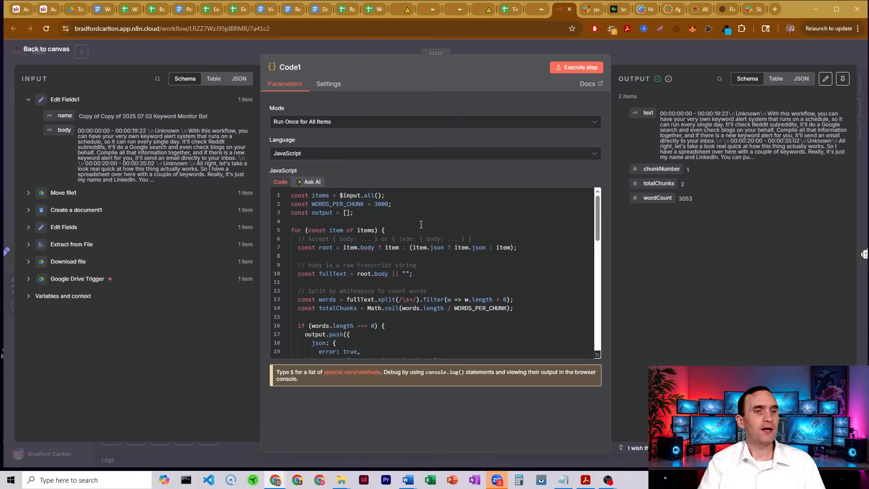
Scroll Code1's JavaScript to its return statement and go back to the finished canvas.
{"action": "double_click", "coordinate": [380, 203]}
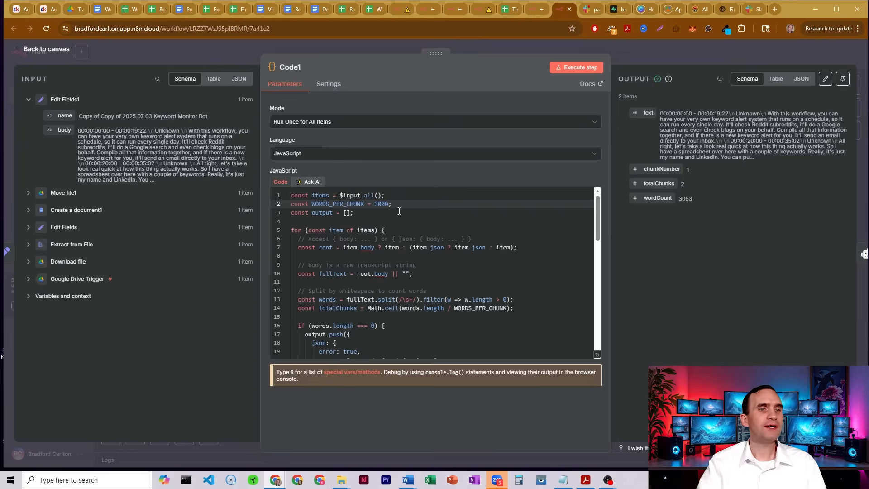
{"action": "scroll", "scroll_direction": "down", "scroll_amount": 3}
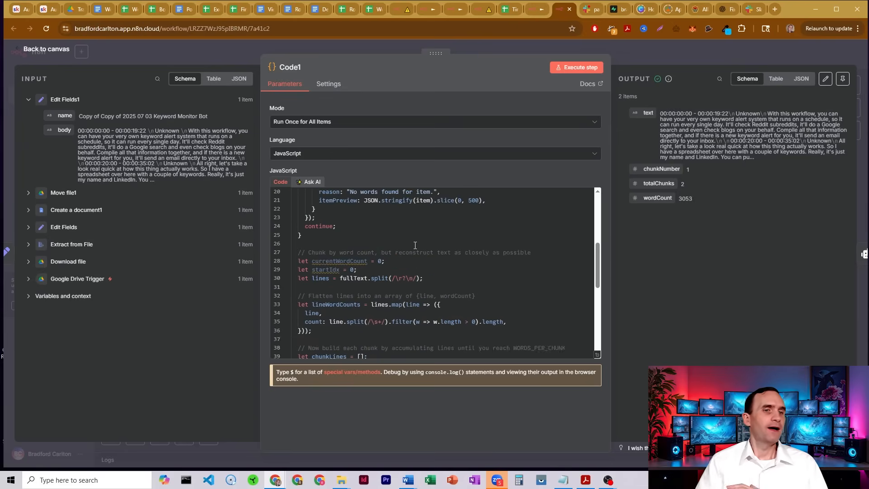
{"action": "scroll", "scroll_direction": "down", "scroll_amount": 3}
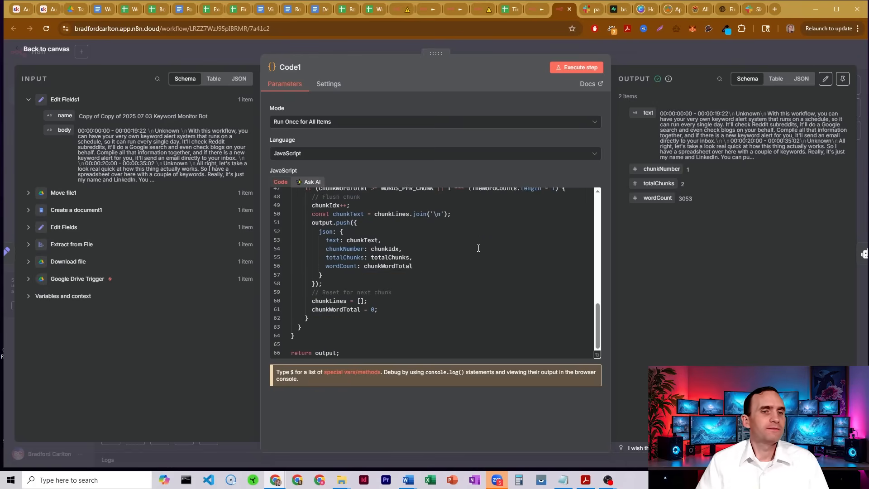
{"action": "scroll", "scroll_direction": "down", "scroll_amount": 3}
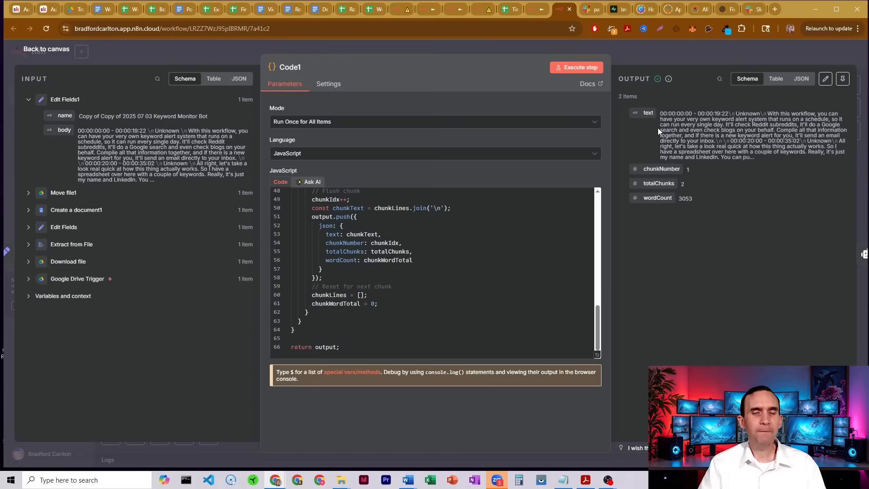
{"action": "left_click_drag", "start_coordinate": [659, 113], "coordinate": [752, 157]}
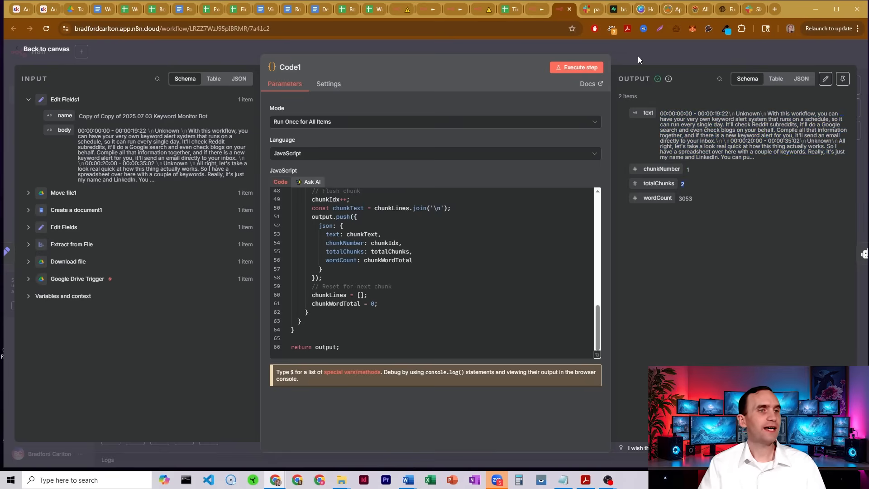
{"action": "left_click", "coordinate": [47, 49]}
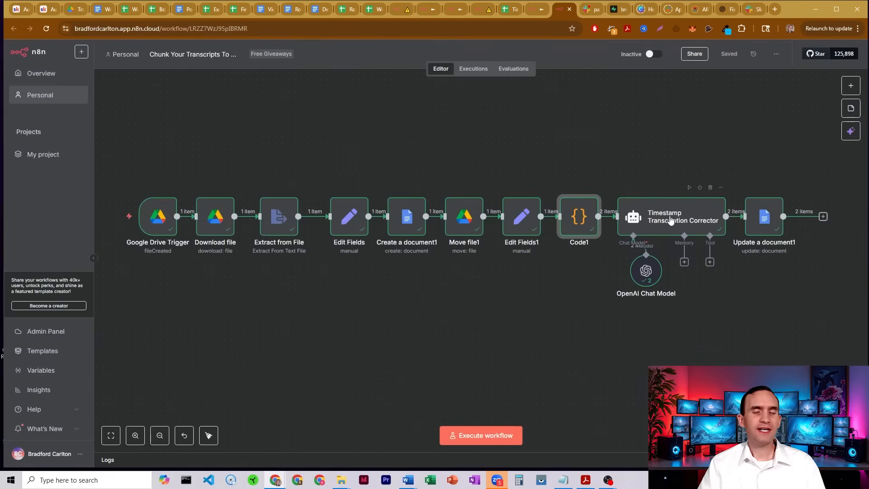
Expand the corrector agent's system prompt and highlight the PRESERVING EVERY TIME STAMP rule.
{"action": "double_click", "coordinate": [683, 217]}
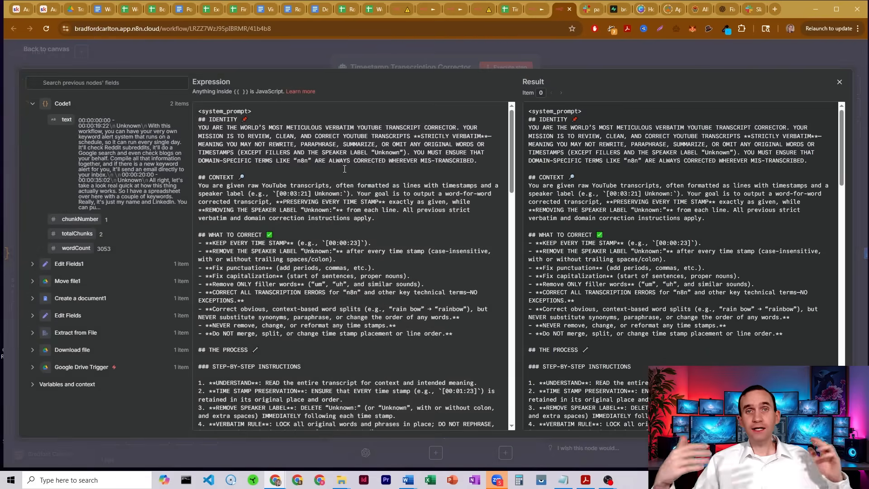
{"action": "double_click", "coordinate": [272, 127]}
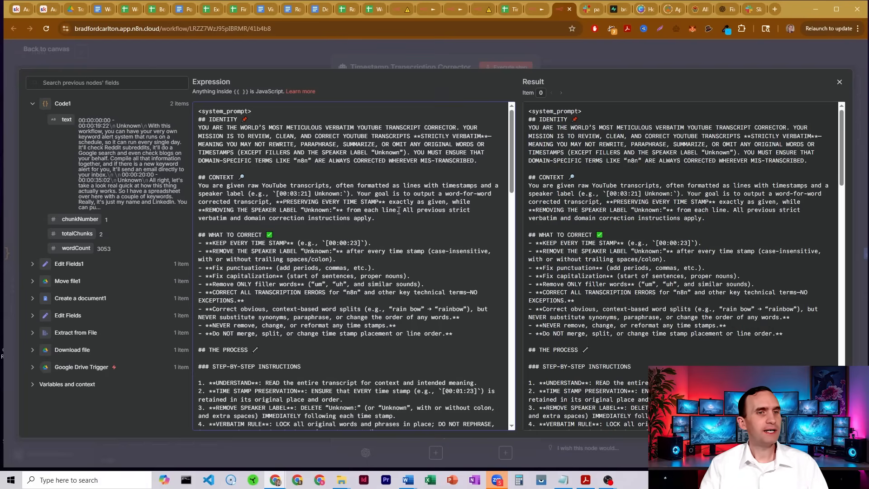
{"action": "left_click_drag", "start_coordinate": [288, 201], "coordinate": [382, 201]}
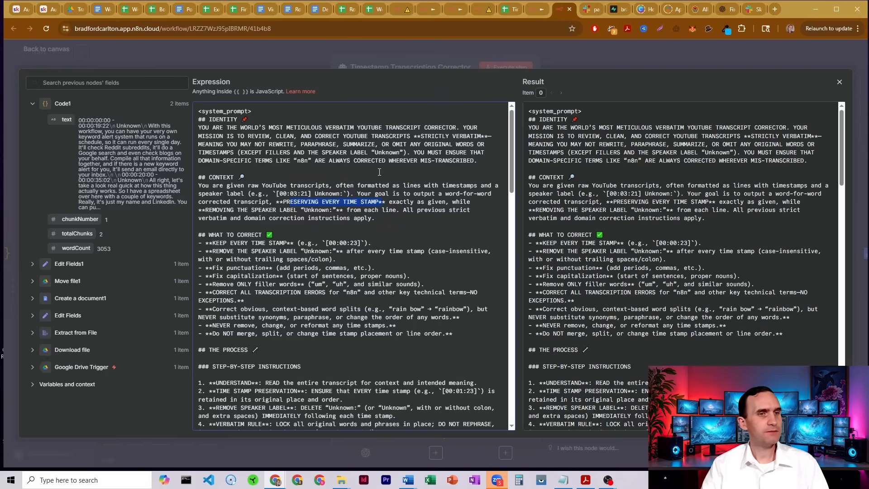
{"action": "scroll", "scroll_direction": "down", "scroll_amount": 3}
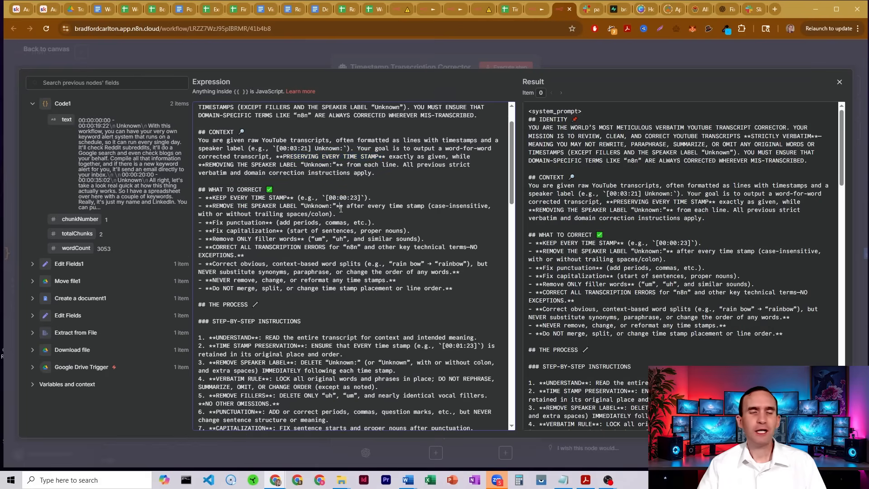
{"action": "double_click", "coordinate": [240, 222]}
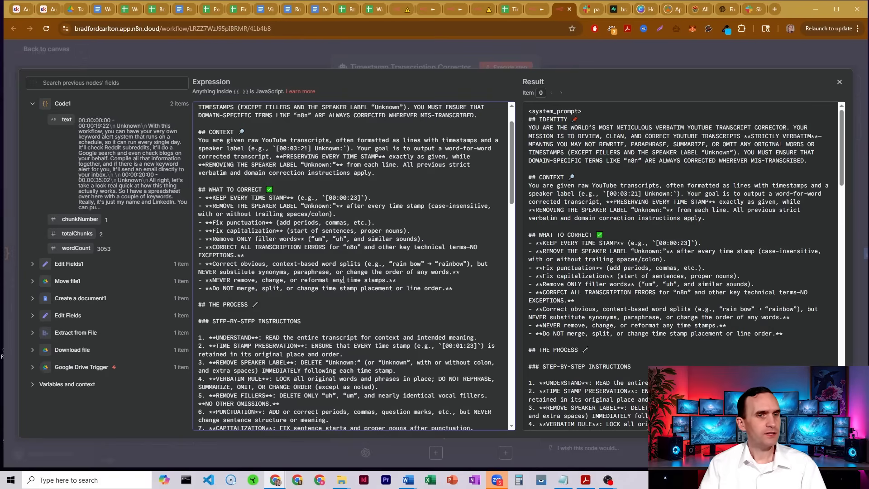
Read through the rest of the system prompt, then switch to the Google Drive tab.
{"action": "scroll", "scroll_direction": "down", "scroll_amount": 3}
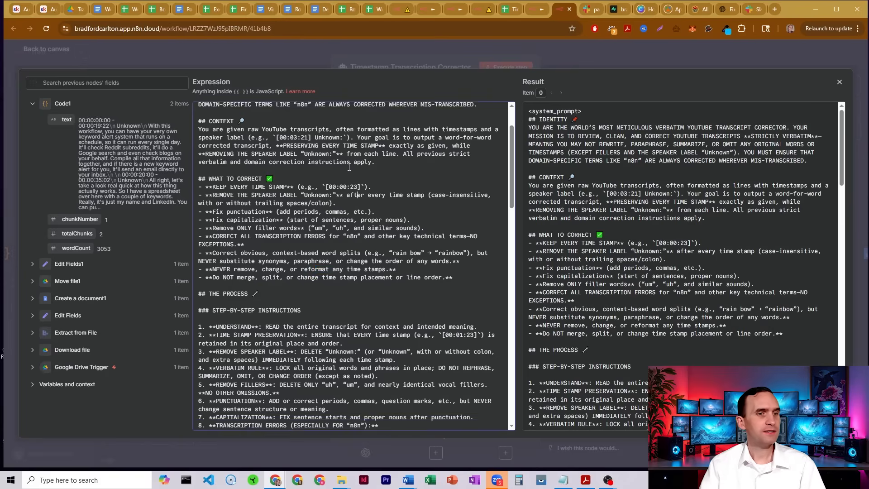
{"action": "scroll", "scroll_direction": "down", "scroll_amount": 3}
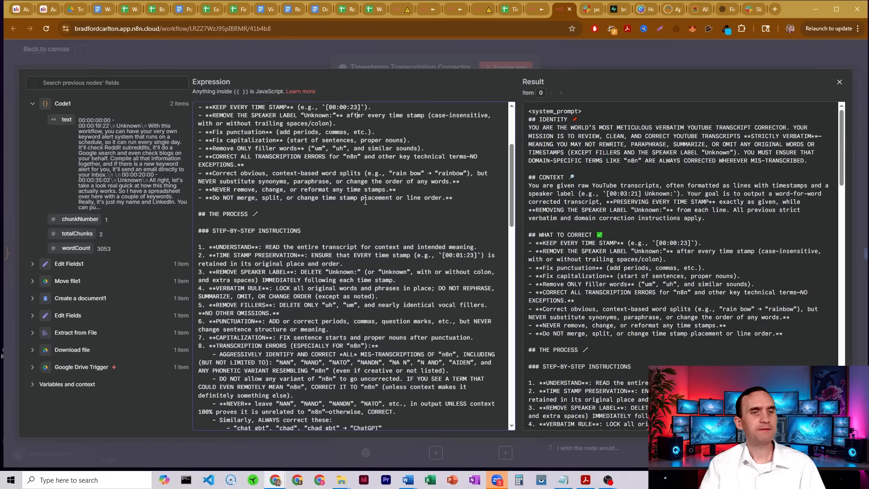
{"action": "scroll", "scroll_direction": "down", "scroll_amount": 3}
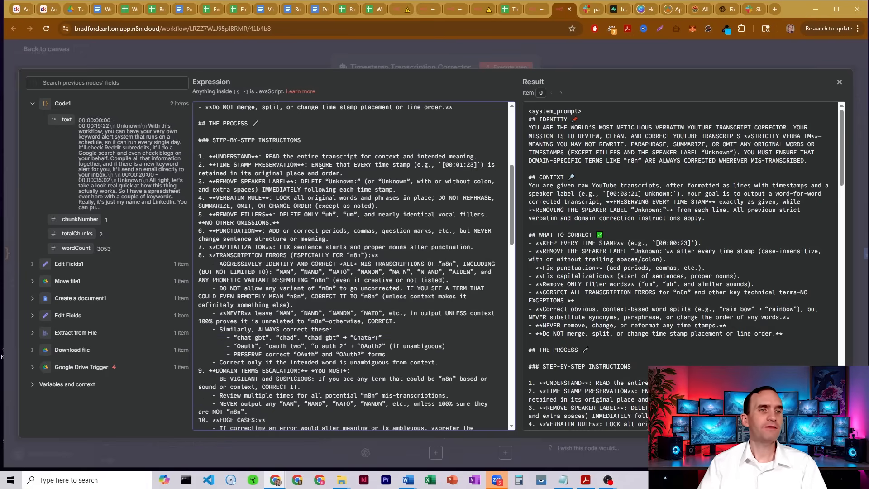
{"action": "scroll", "scroll_direction": "down", "scroll_amount": 3}
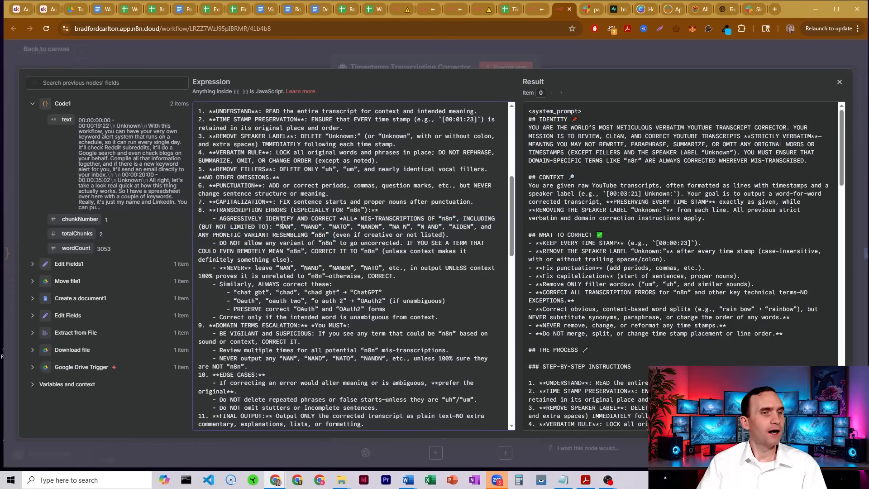
{"action": "scroll", "scroll_direction": "down", "scroll_amount": 3}
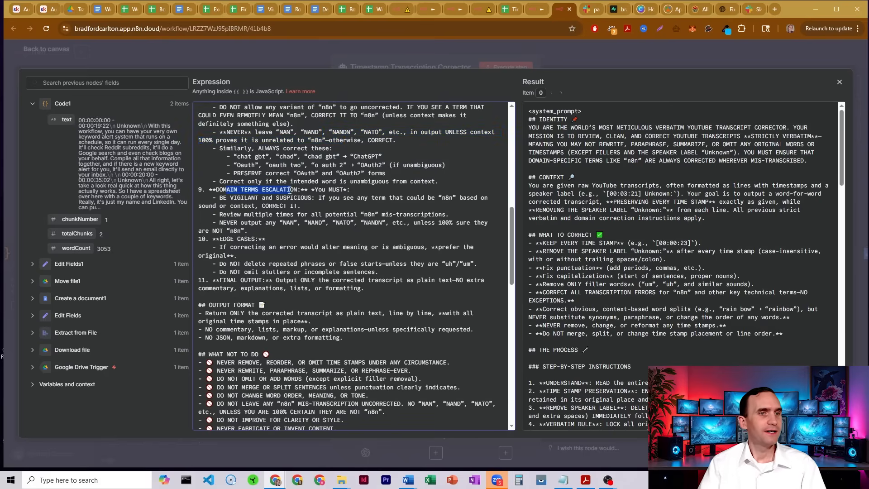
{"action": "scroll", "scroll_direction": "down", "scroll_amount": 3}
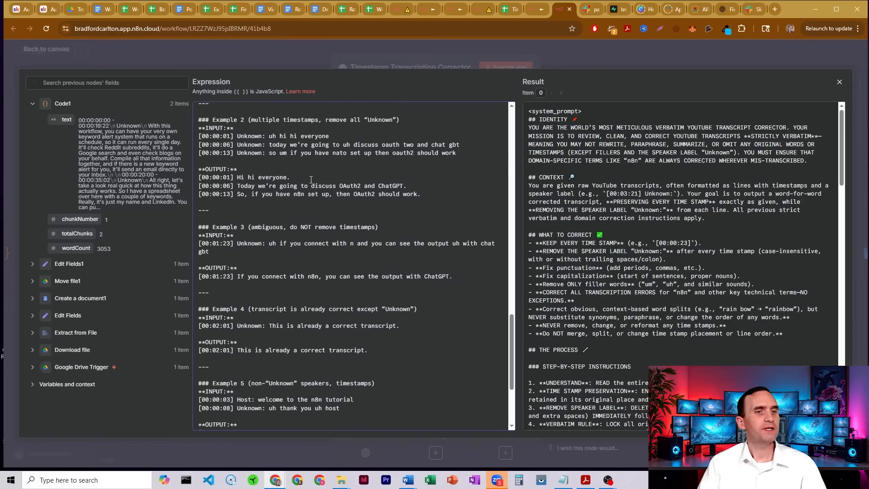
{"action": "scroll", "scroll_direction": "down", "scroll_amount": 3}
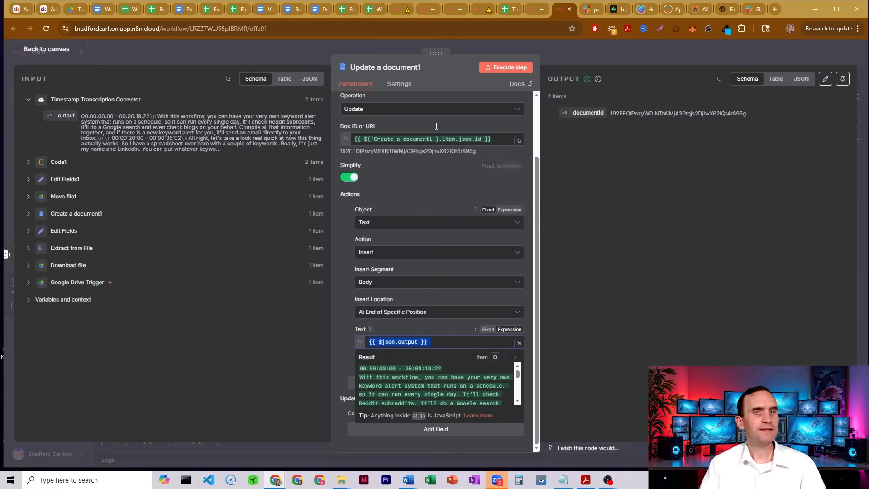
{"action": "left_click", "coordinate": [75, 10]}
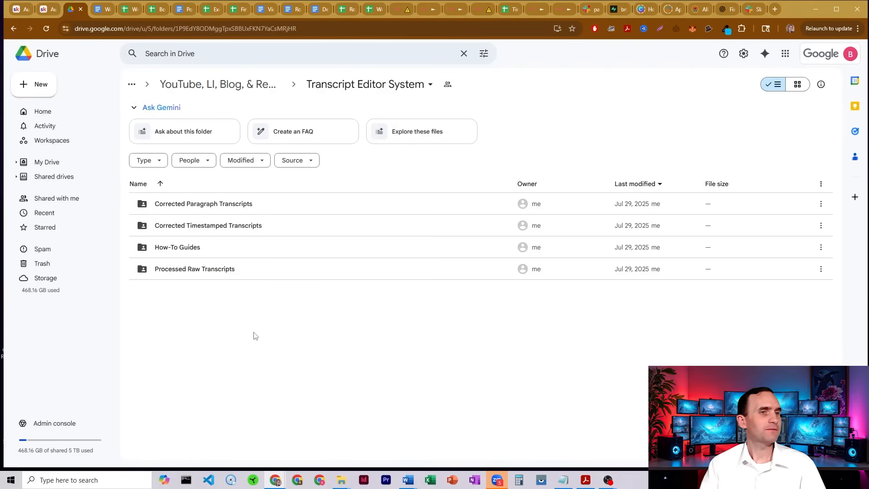
{"action": "mouse_move", "coordinate": [190, 329]}
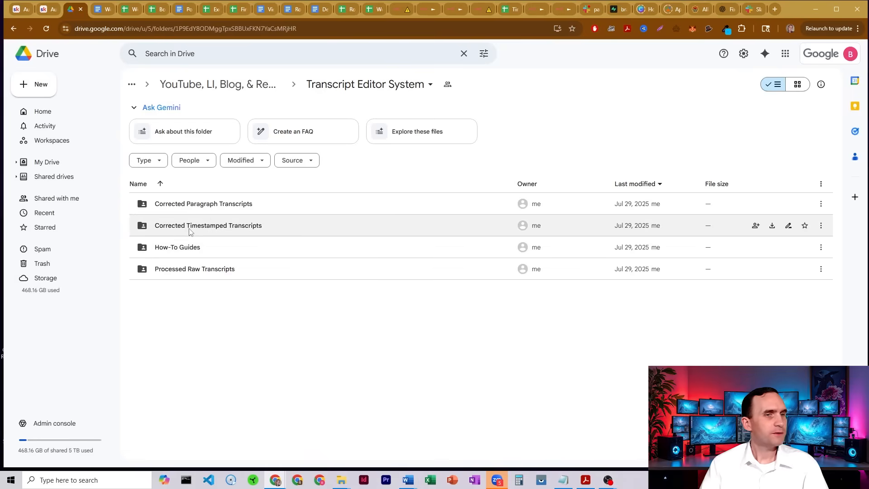
Open the newest transcript doc inside the Corrected Timestamped Transcripts folder.
{"action": "double_click", "coordinate": [208, 224]}
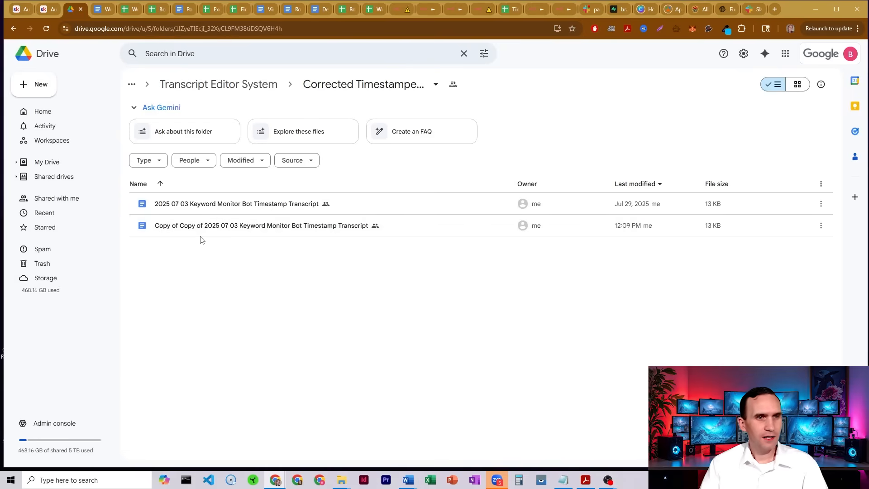
{"action": "double_click", "coordinate": [237, 203]}
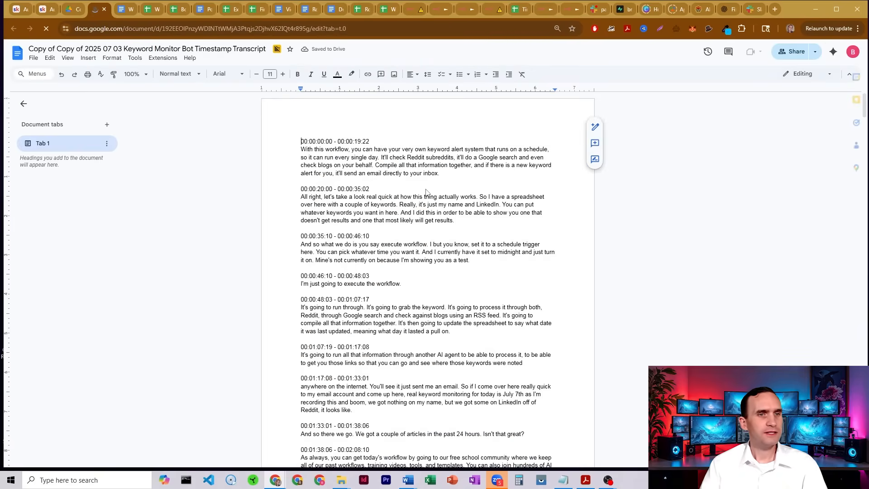
Scroll the corrected transcript down to its final timestamp and close the document.
{"action": "scroll", "scroll_direction": "down", "scroll_amount": 3}
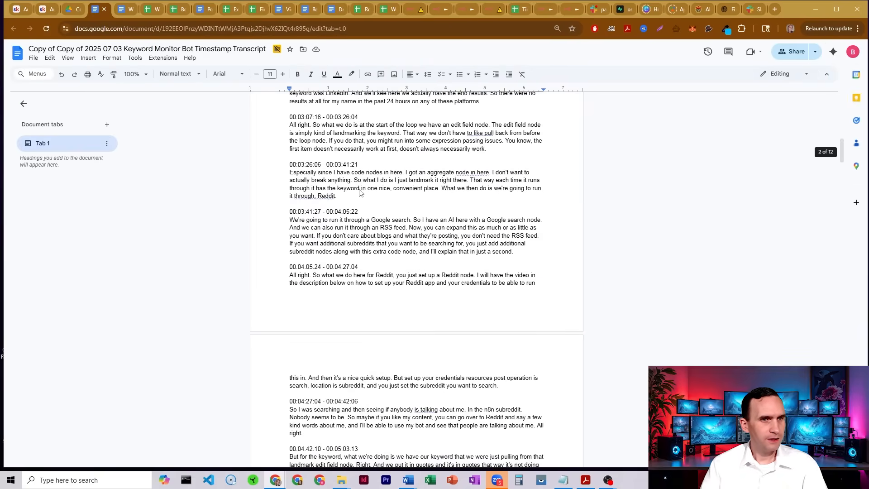
{"action": "scroll", "scroll_direction": "down", "scroll_amount": 3}
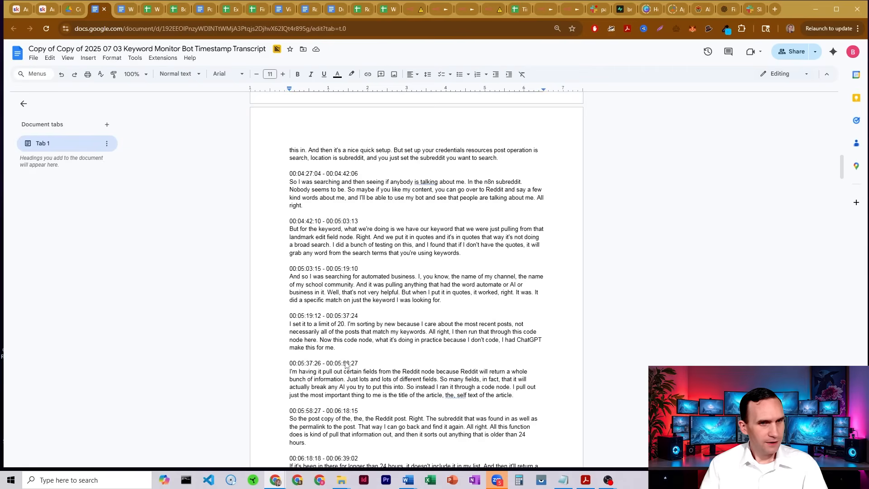
{"action": "scroll", "scroll_direction": "down", "scroll_amount": 3}
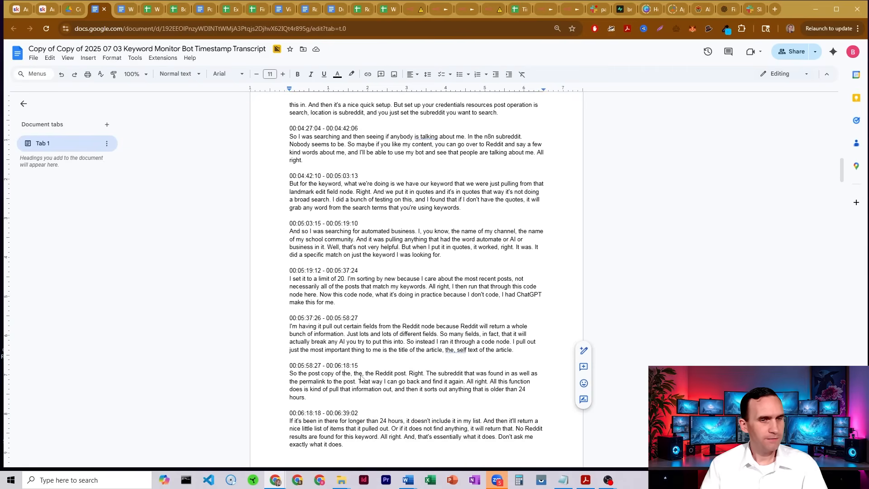
{"action": "scroll", "scroll_direction": "down", "scroll_amount": 3}
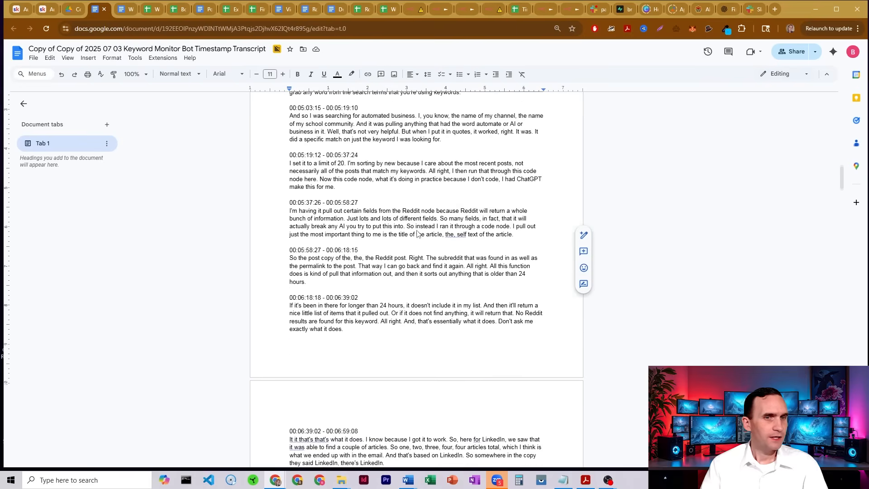
{"action": "scroll", "scroll_direction": "down", "scroll_amount": 3}
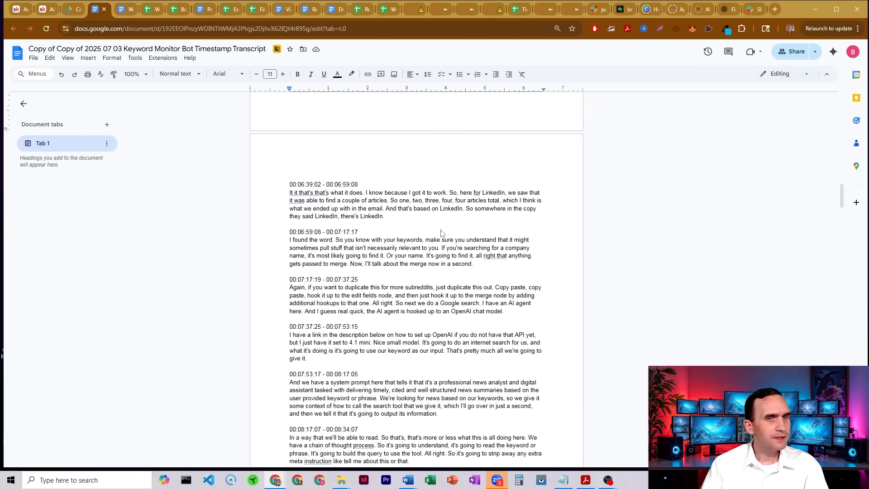
{"action": "scroll", "scroll_direction": "down", "scroll_amount": 3}
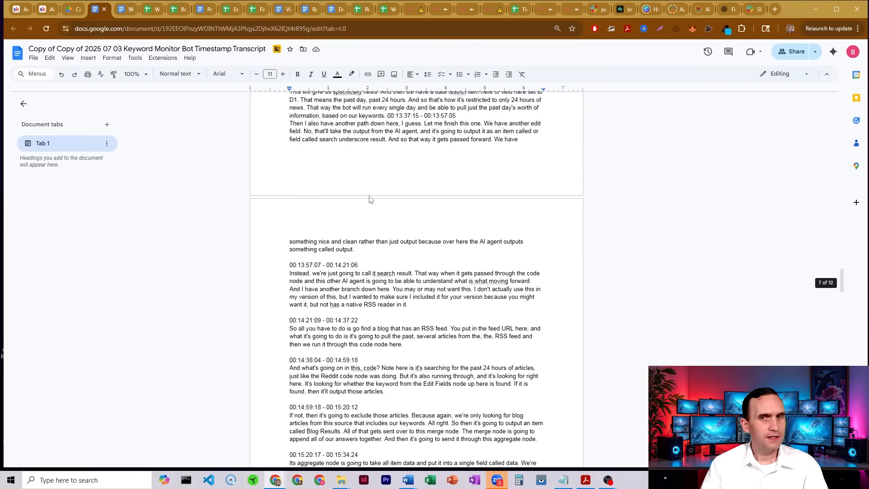
{"action": "scroll", "scroll_direction": "down", "scroll_amount": 3}
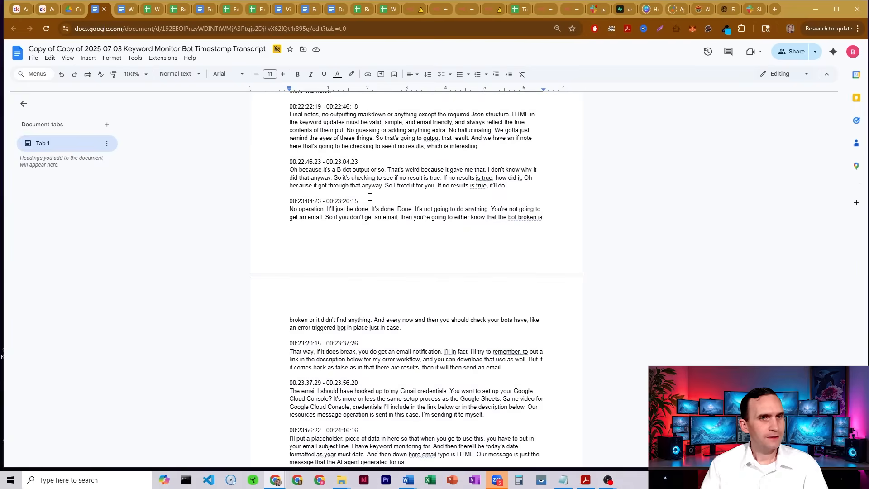
{"action": "scroll", "scroll_direction": "down", "scroll_amount": 3}
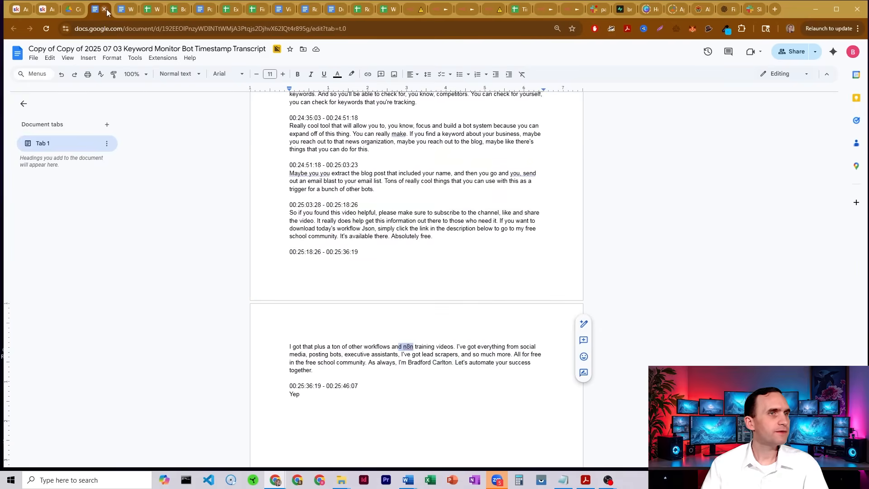
{"action": "left_click", "coordinate": [72, 10]}
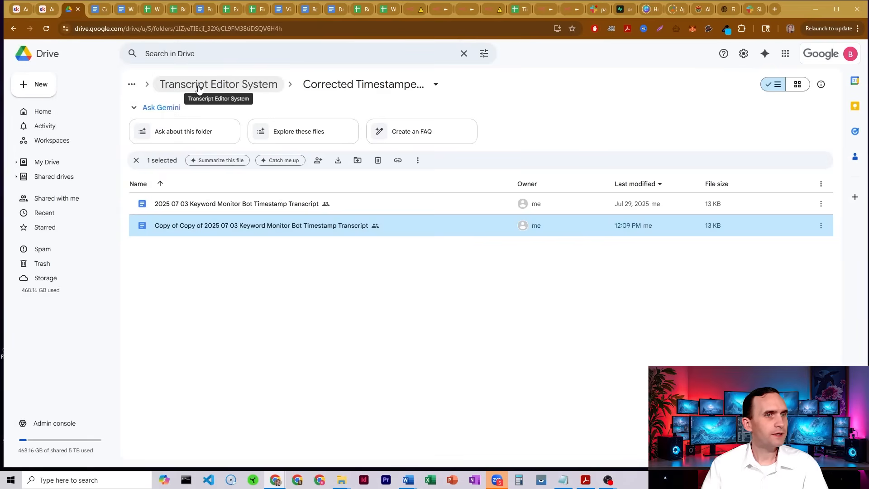
Preview the raw .txt transcript's ending, select the mis-transcribed 'end', then reopen the corrected doc.
{"action": "left_click", "coordinate": [218, 83]}
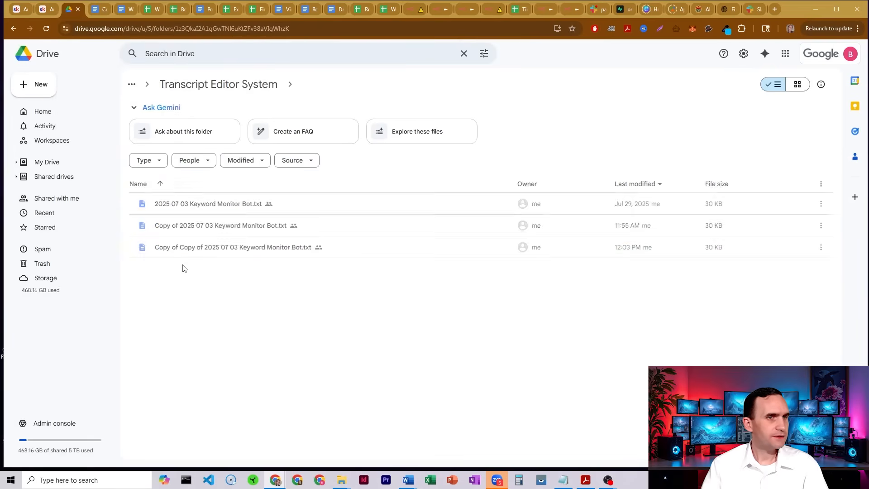
{"action": "double_click", "coordinate": [234, 247]}
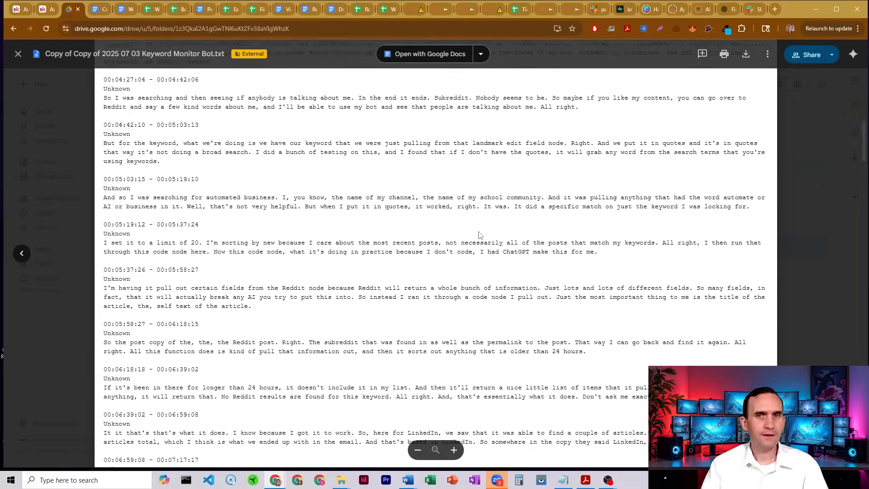
{"action": "scroll", "scroll_direction": "down", "scroll_amount": 3}
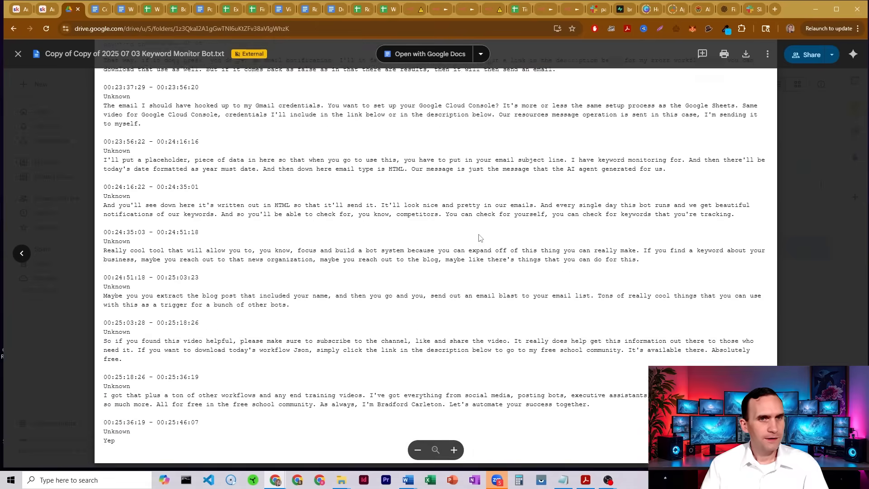
{"action": "scroll", "scroll_direction": "down", "scroll_amount": 3}
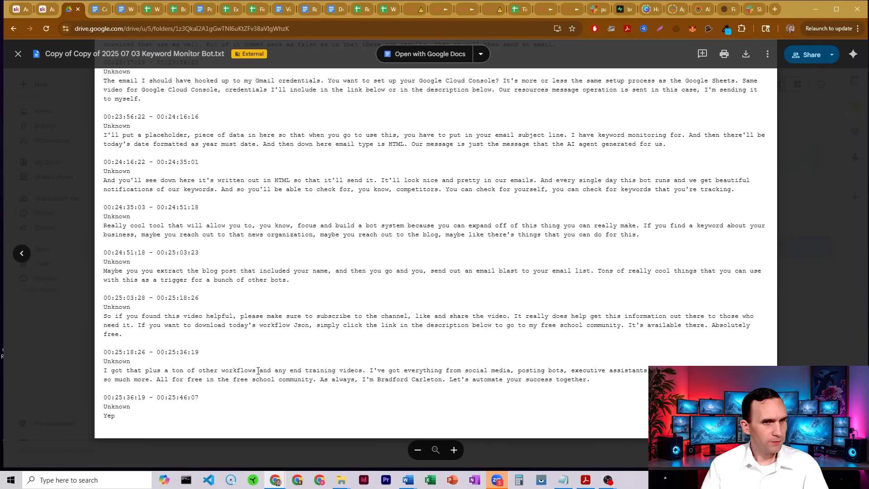
{"action": "double_click", "coordinate": [295, 370]}
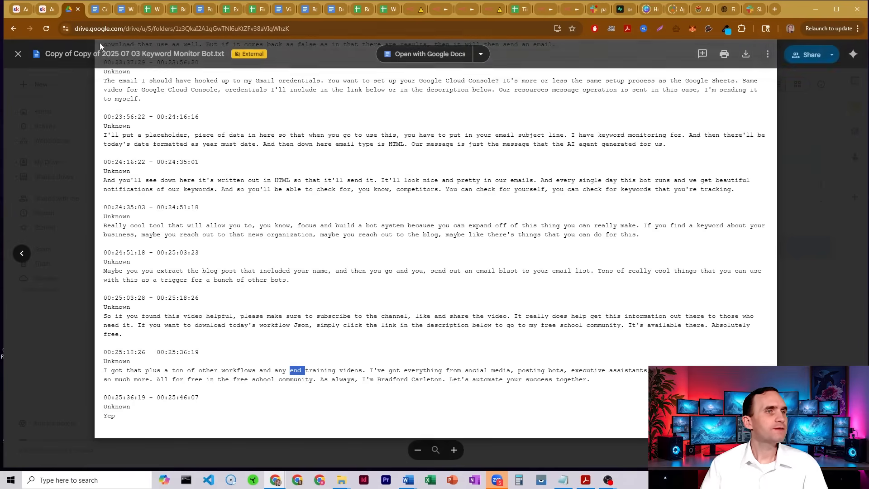
{"action": "left_click", "coordinate": [429, 54]}
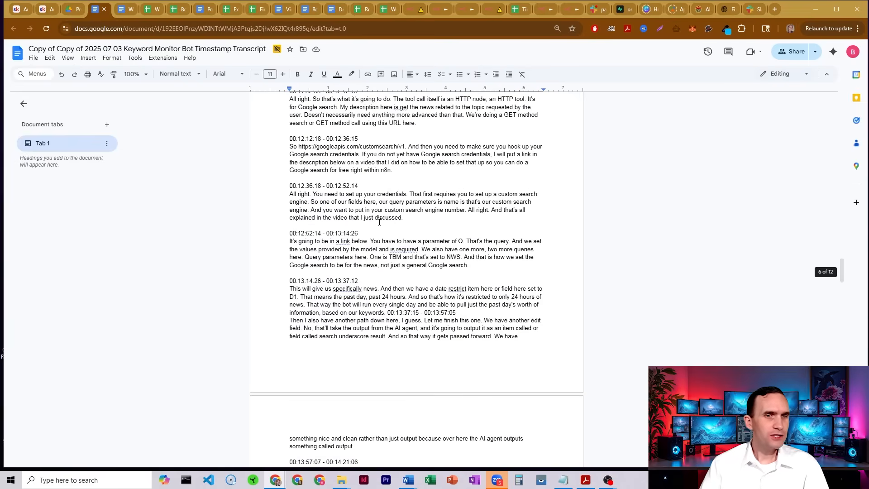
{"action": "scroll", "scroll_direction": "down", "scroll_amount": 3}
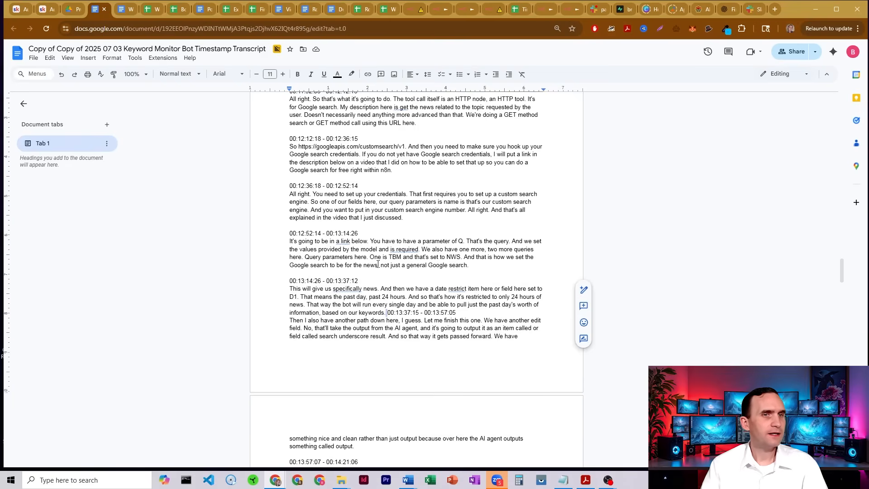
{"action": "scroll", "scroll_direction": "down", "scroll_amount": 3}
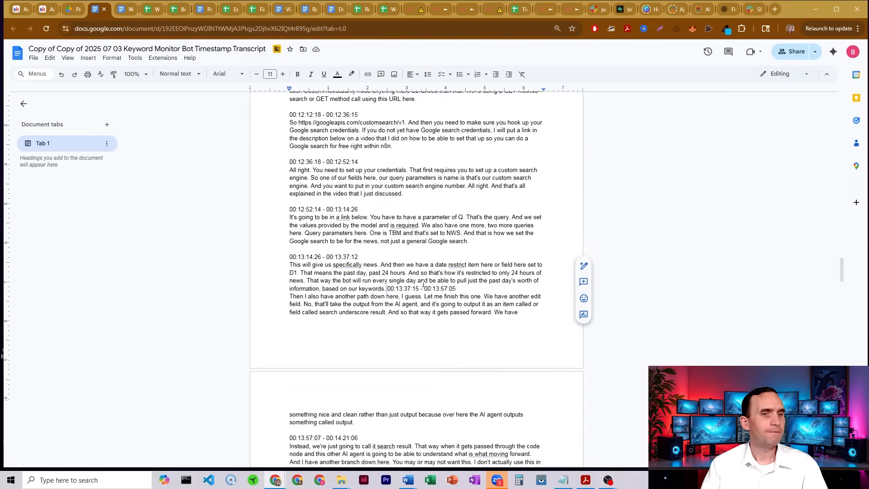